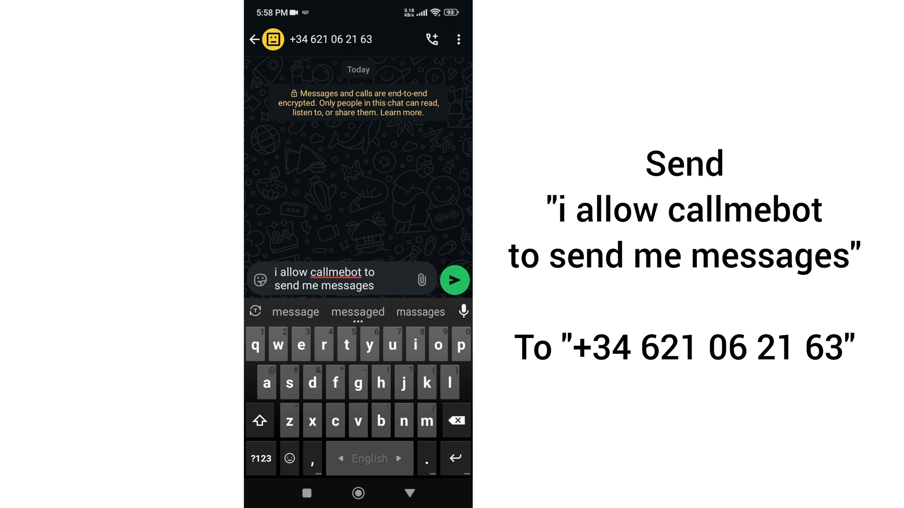
Send the 'i allow callmebot to send me messages' permission message to CallMeBot.
click(455, 280)
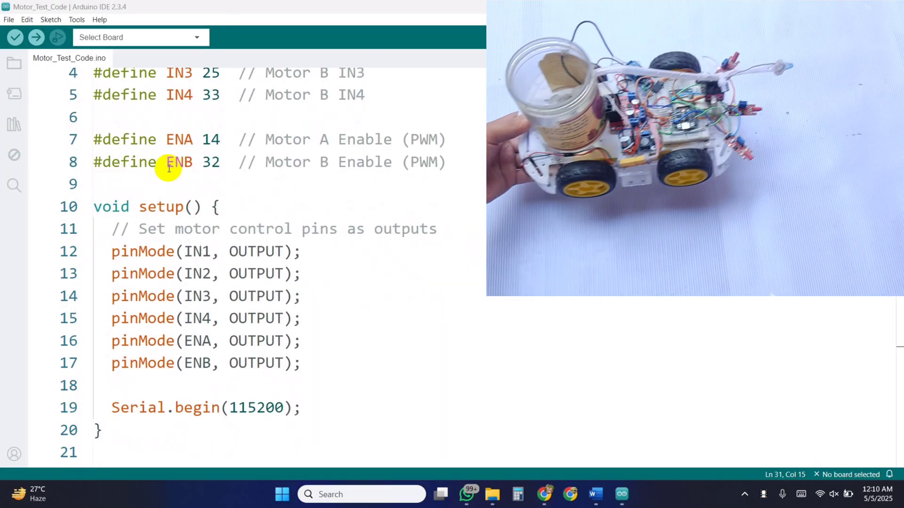
Review the motor test loop() and switch to the Fire_Fighter_WhatsApp_Alert.ino sketch.
scroll(down, 3)
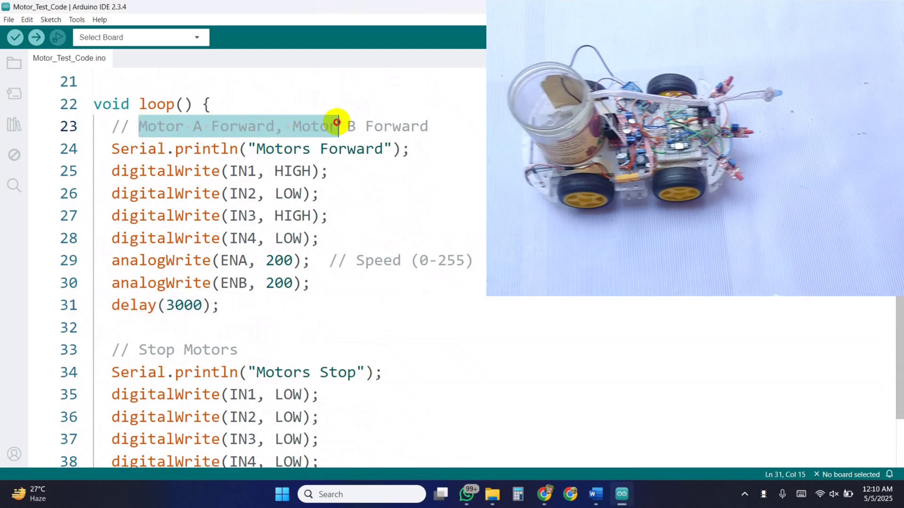
click(36, 36)
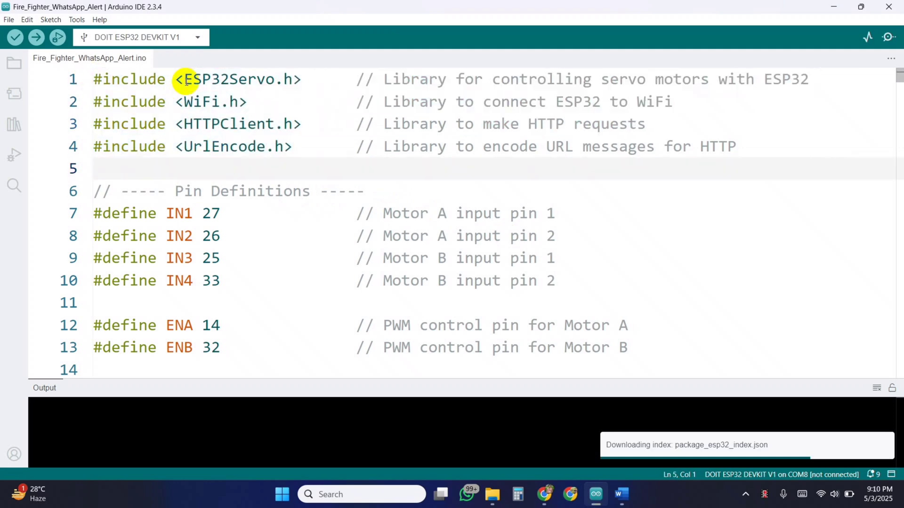
Install the ESP32Servo library from the Library Manager.
double_click(224, 79)
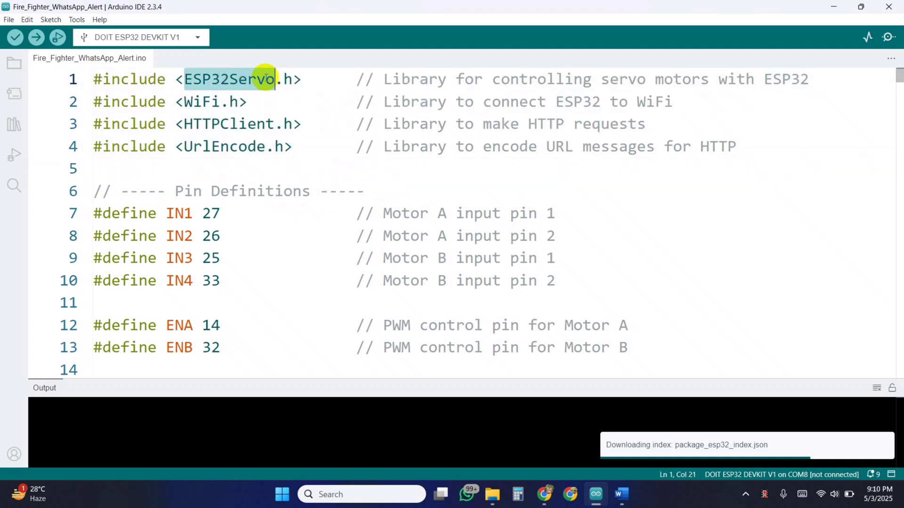
click(13, 125)
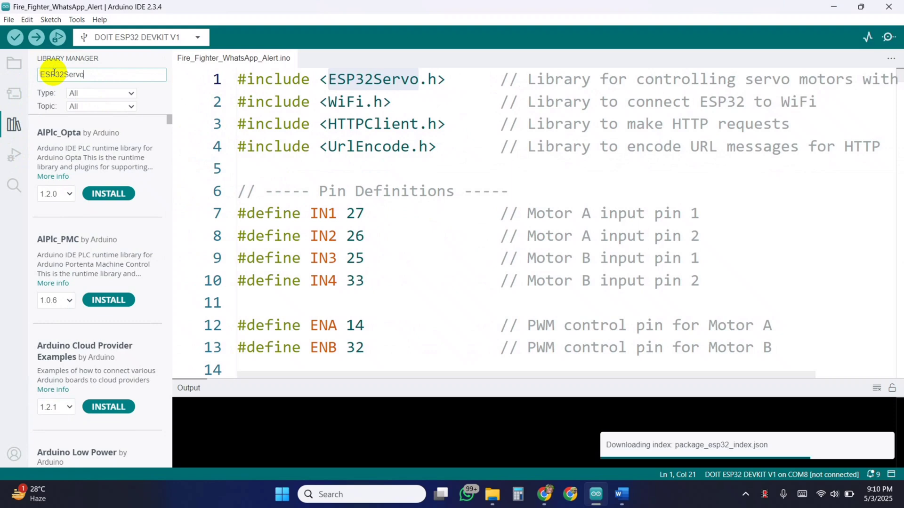
click(108, 200)
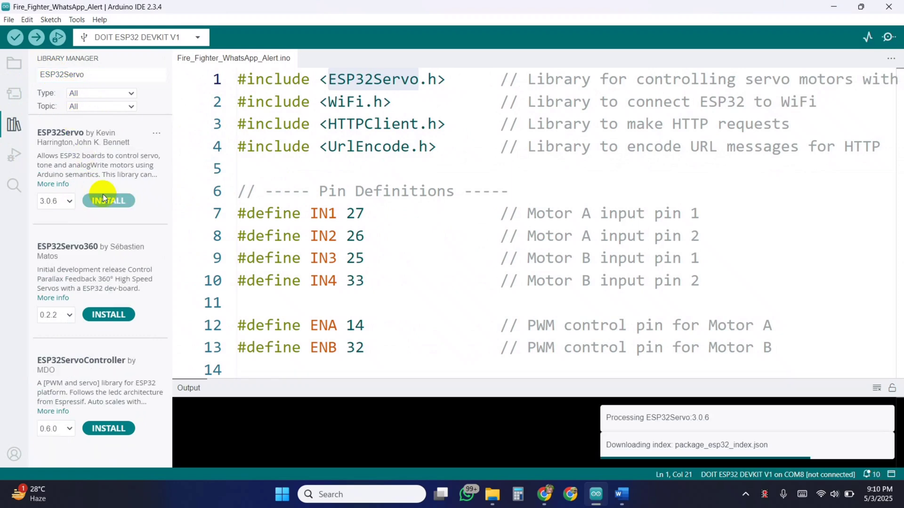
click(107, 199)
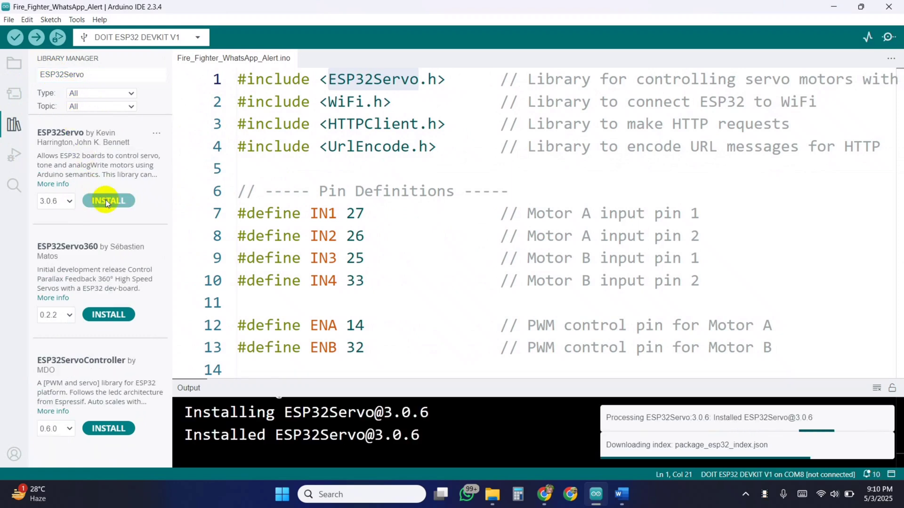
Remove the conflicting Servo library, confirming the uninstall.
click(107, 200)
text(S)
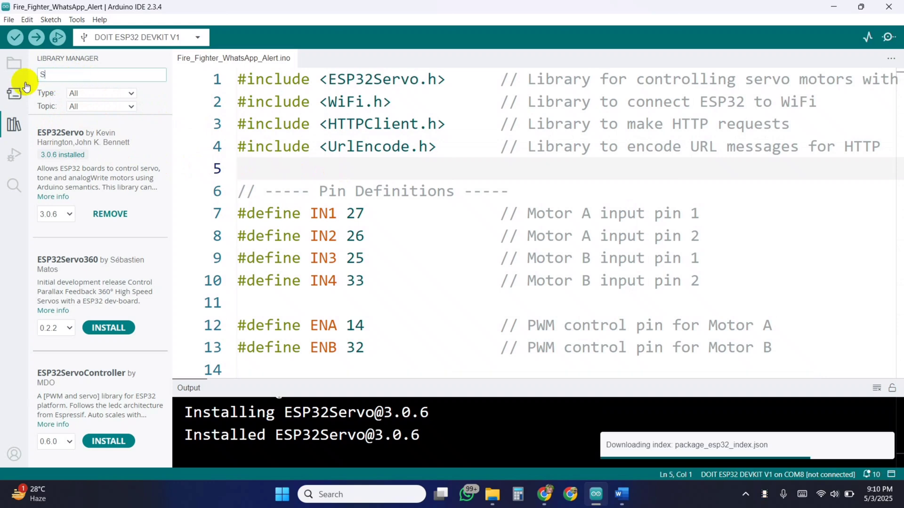
text(ervo)
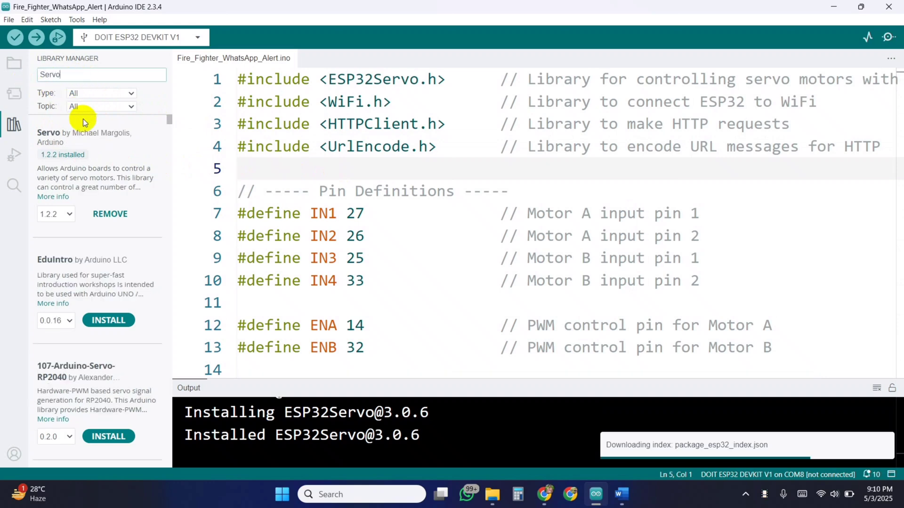
click(109, 214)
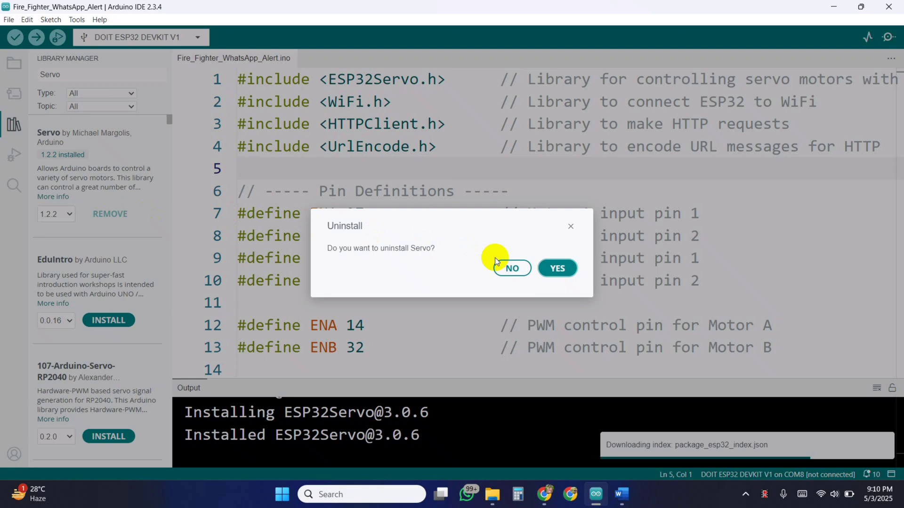
click(555, 268)
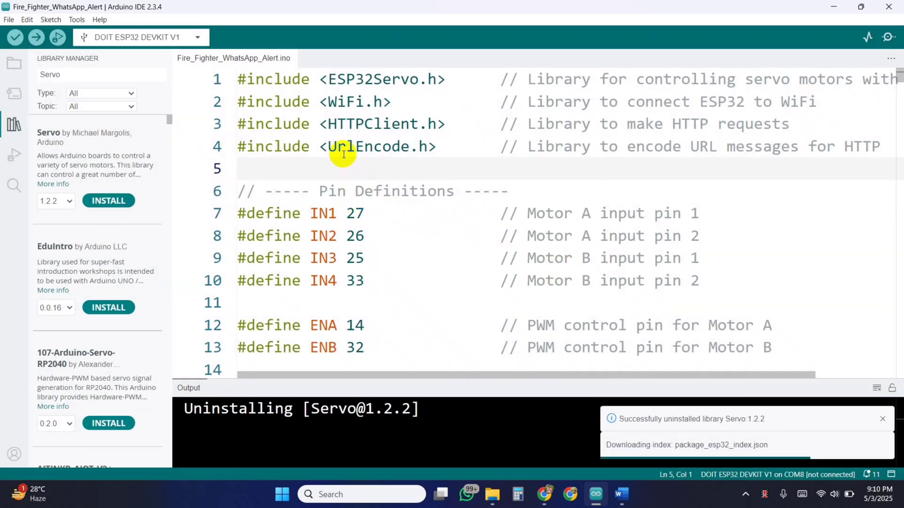
Install the UrlEncode library from the Library Manager.
double_click(369, 147)
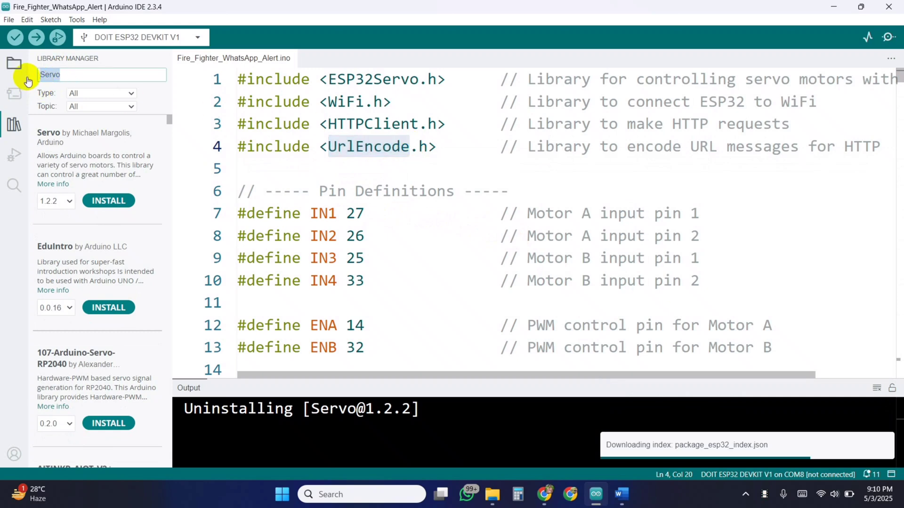
text(UrlEncode)
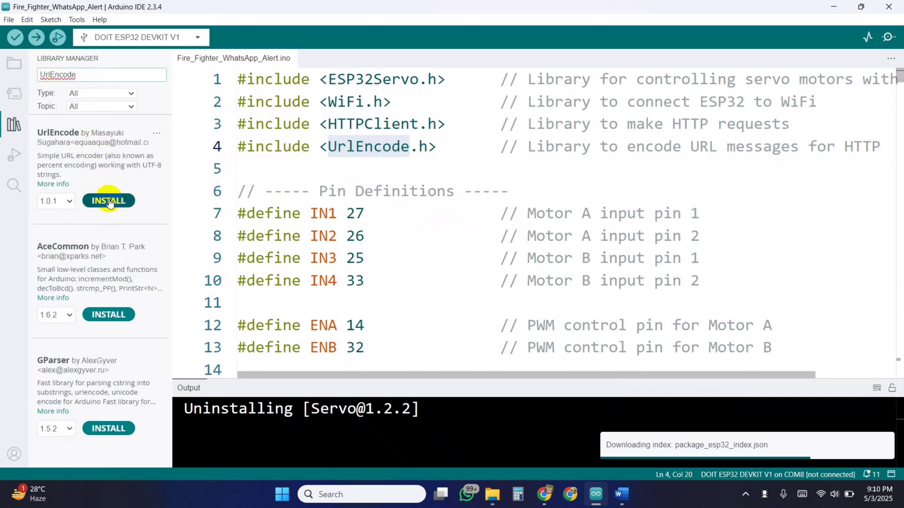
click(107, 201)
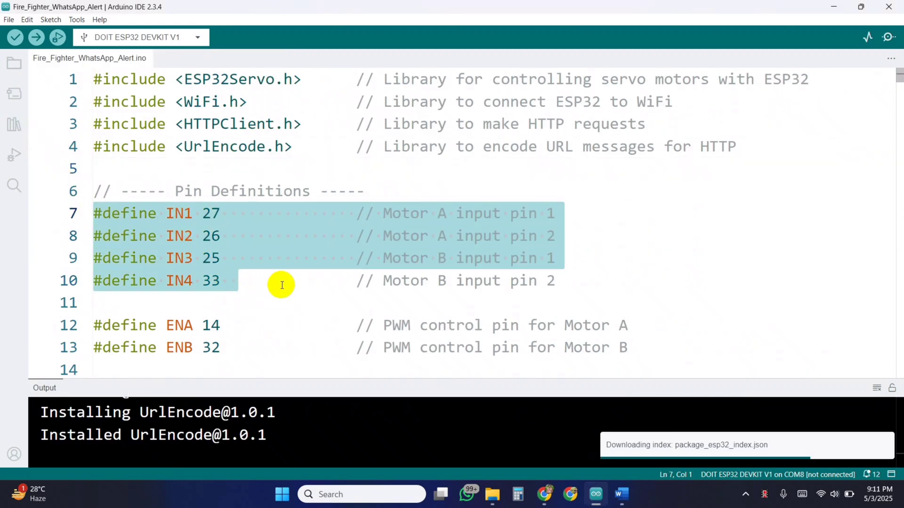
mouse_move(283, 284)
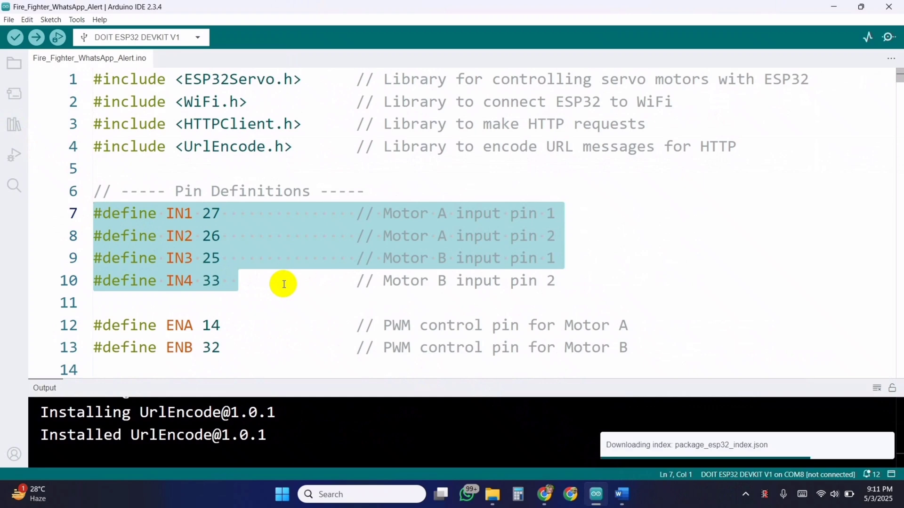
scroll(down, 3)
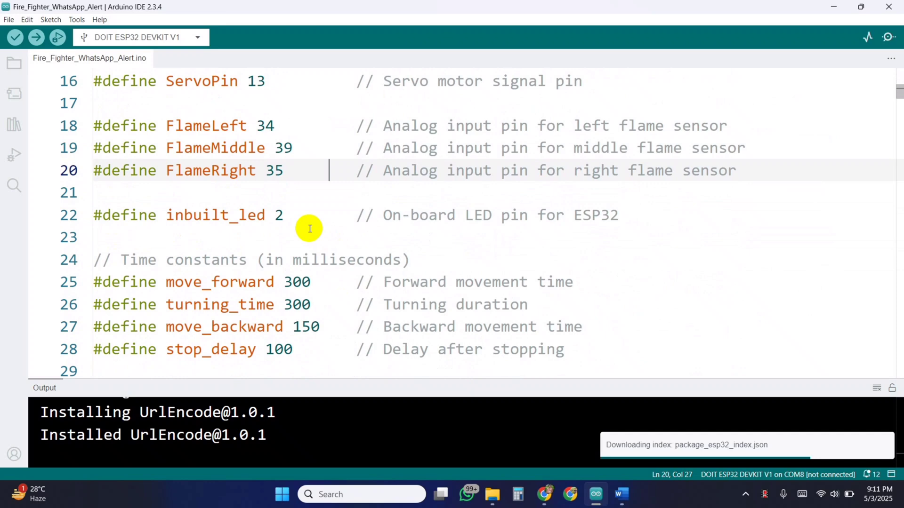
triple_click(196, 215)
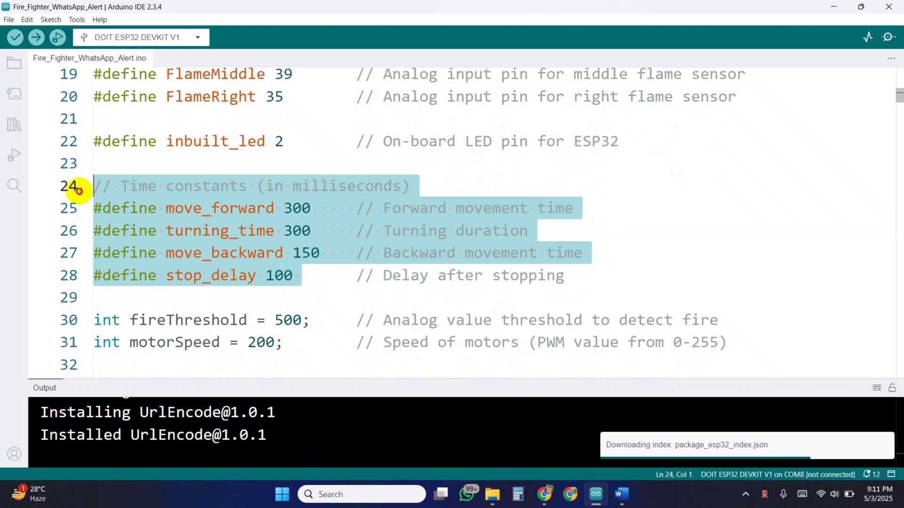
mouse_move(341, 287)
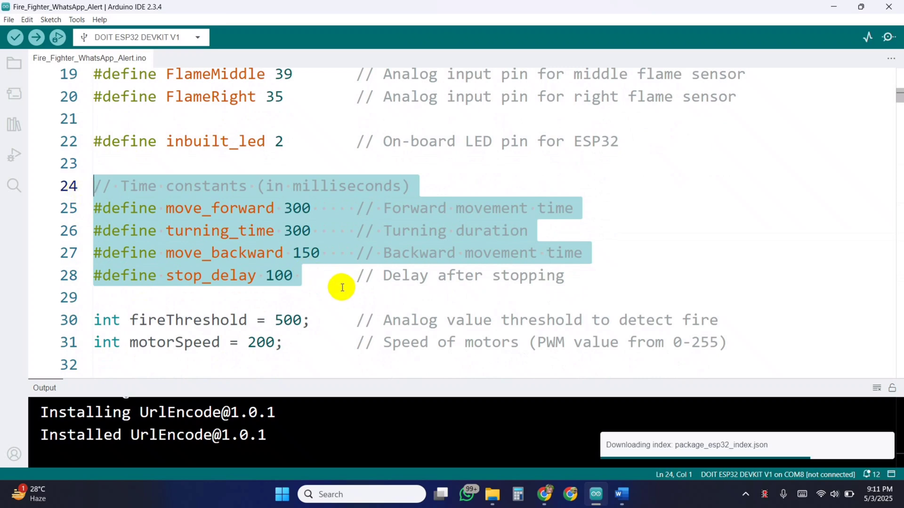
scroll(down, 3)
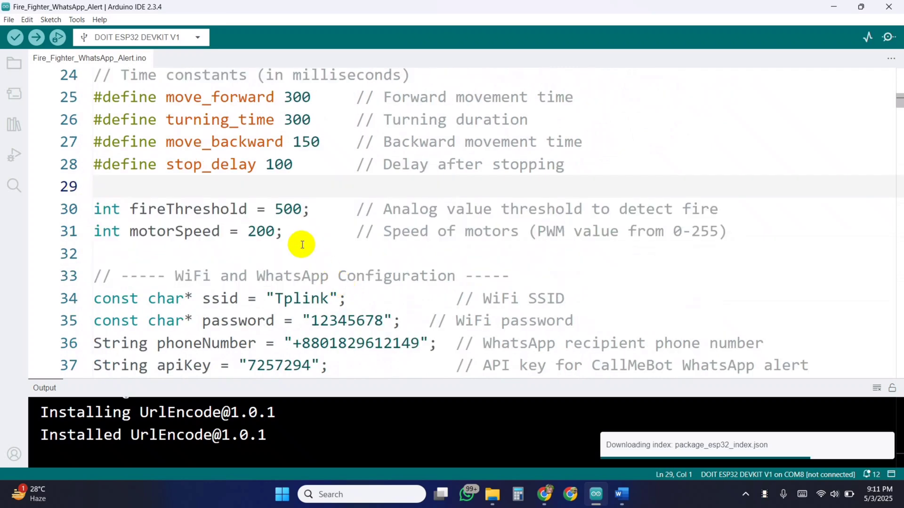
drag(93, 209, 282, 232)
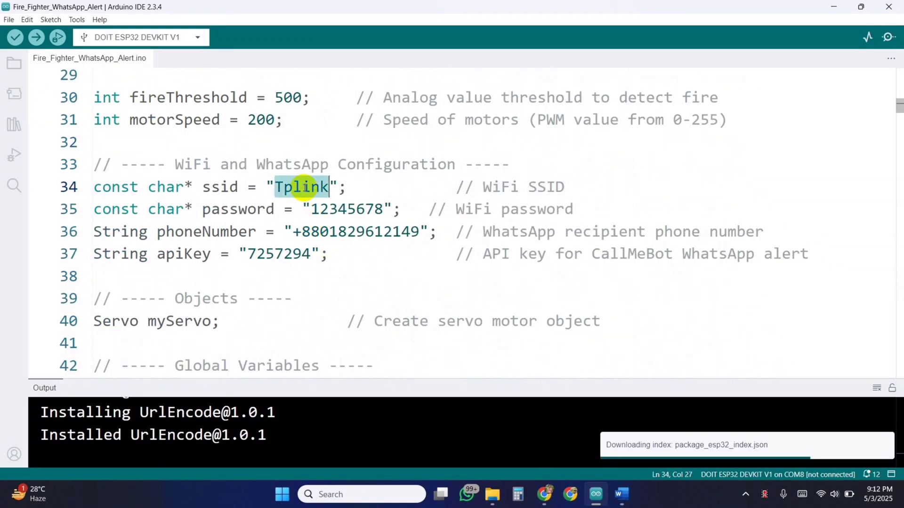
double_click(346, 209)
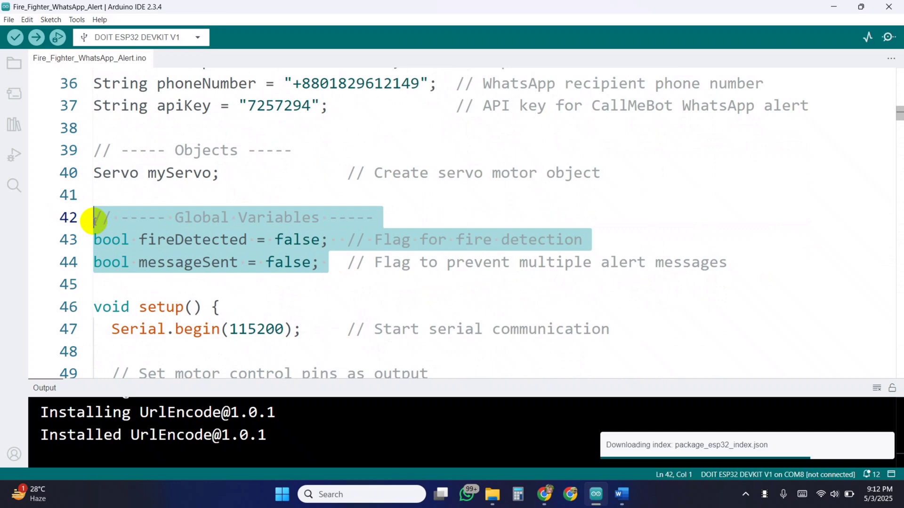
mouse_move(349, 288)
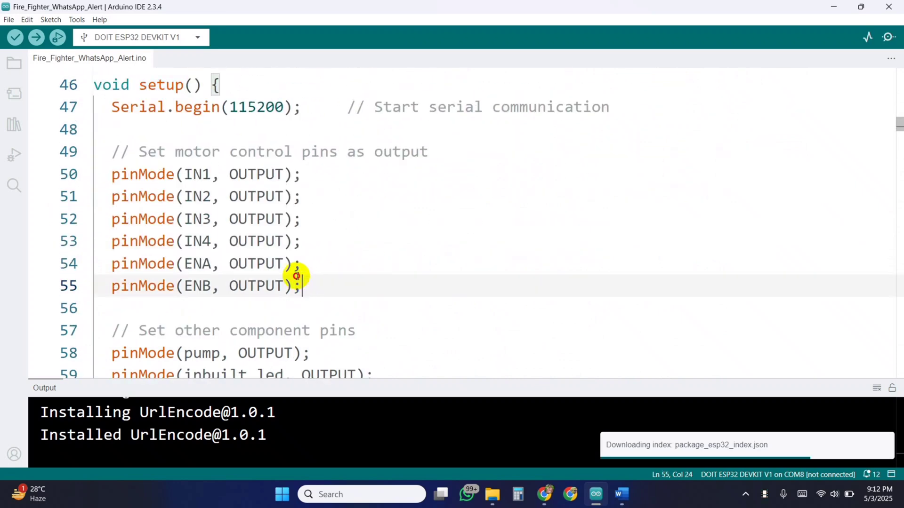
drag(299, 285, 111, 150)
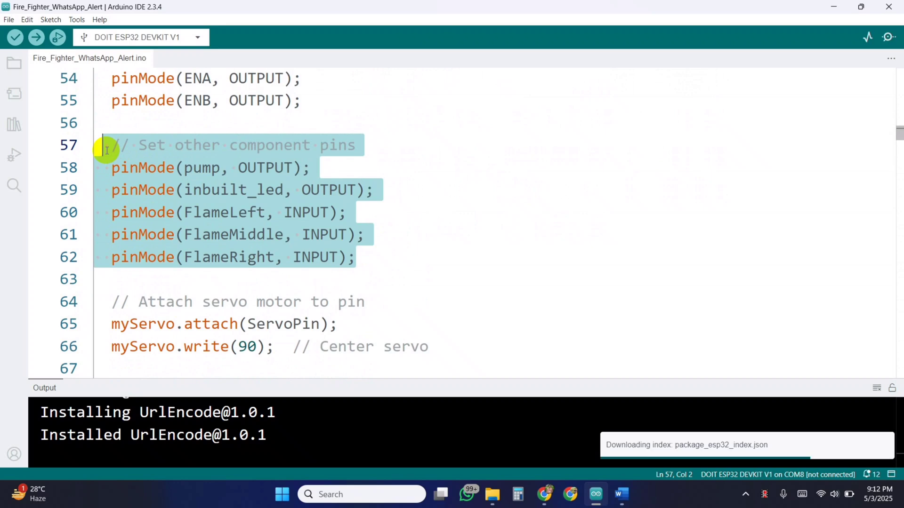
scroll(down, 3)
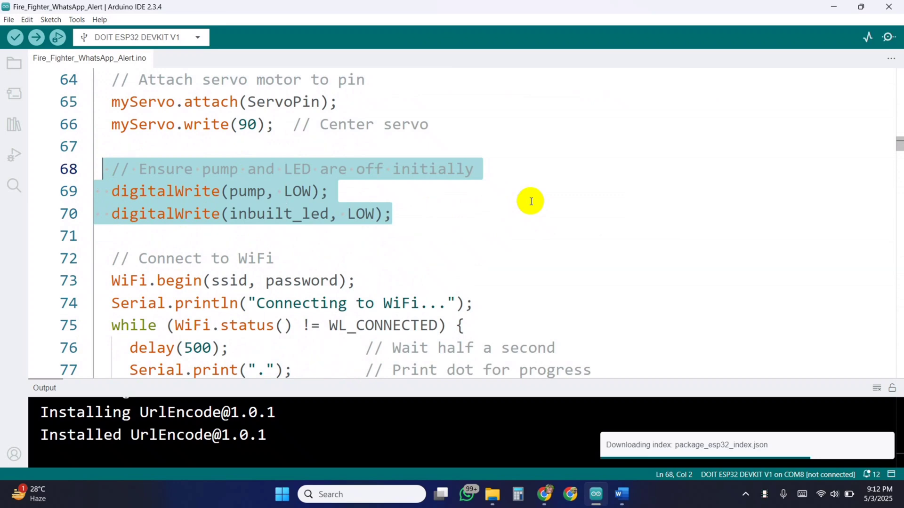
scroll(down, 3)
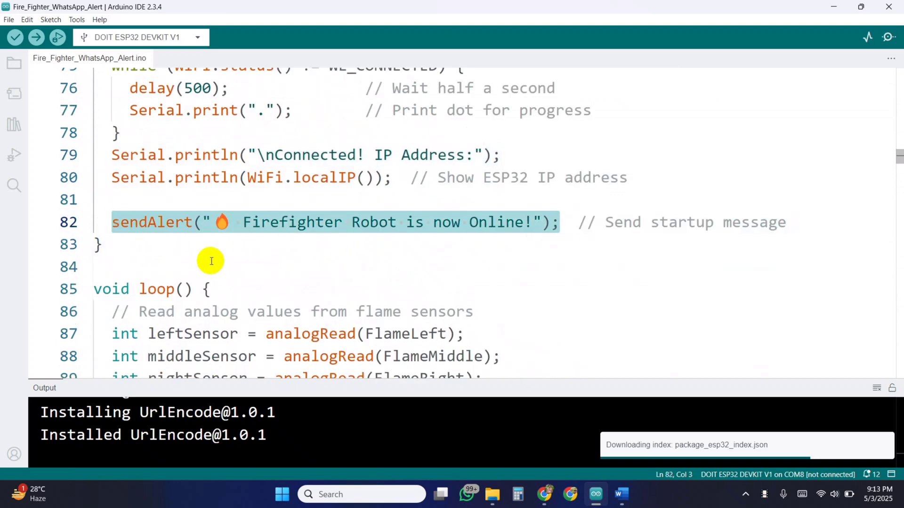
scroll(down, 3)
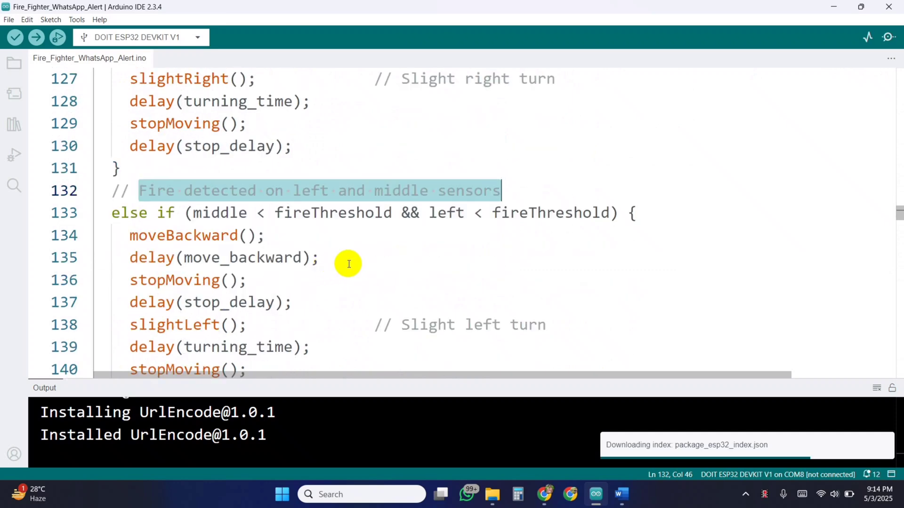
scroll(down, 3)
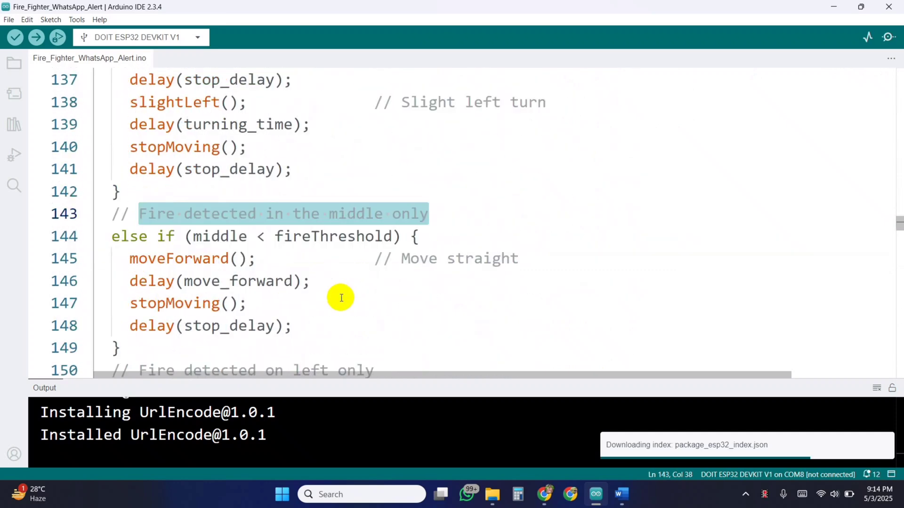
scroll(down, 3)
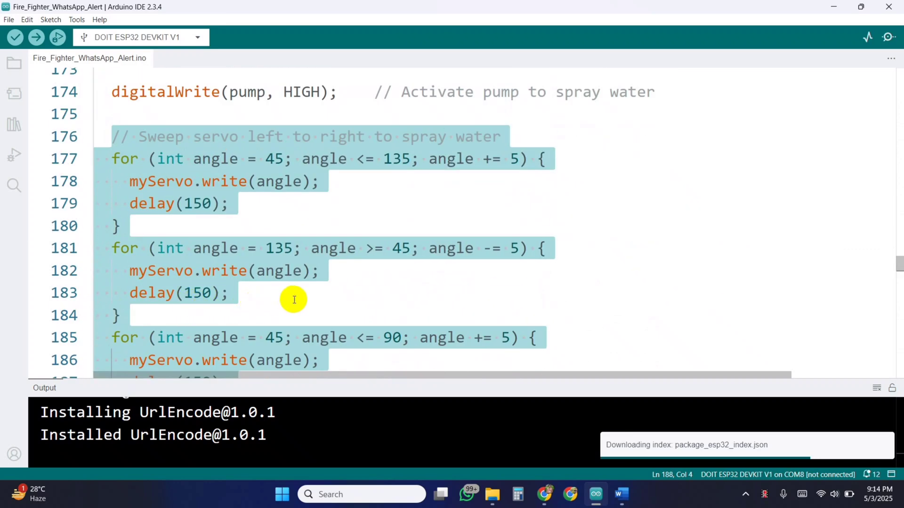
scroll(down, 3)
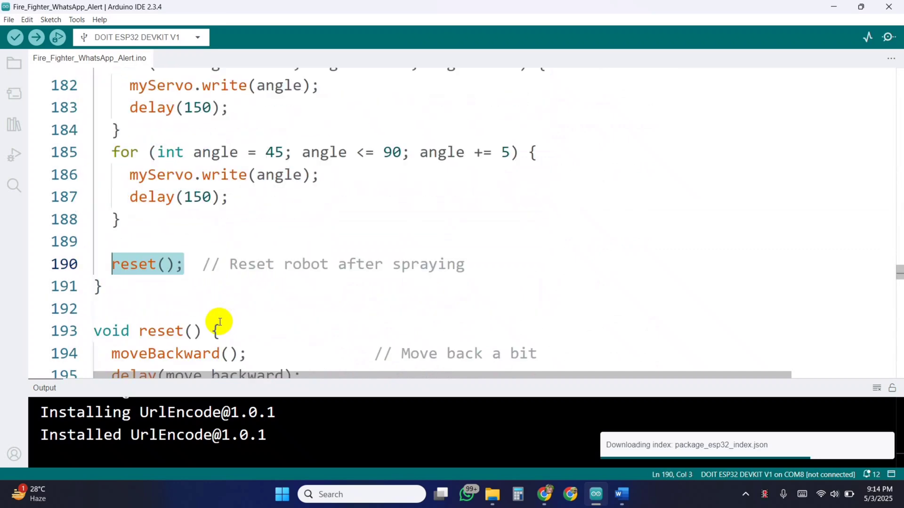
scroll(down, 3)
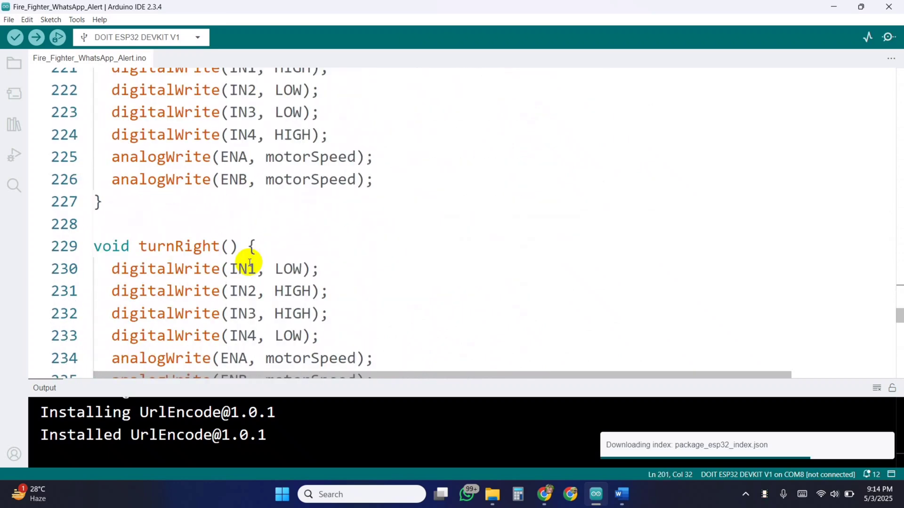
scroll(down, 3)
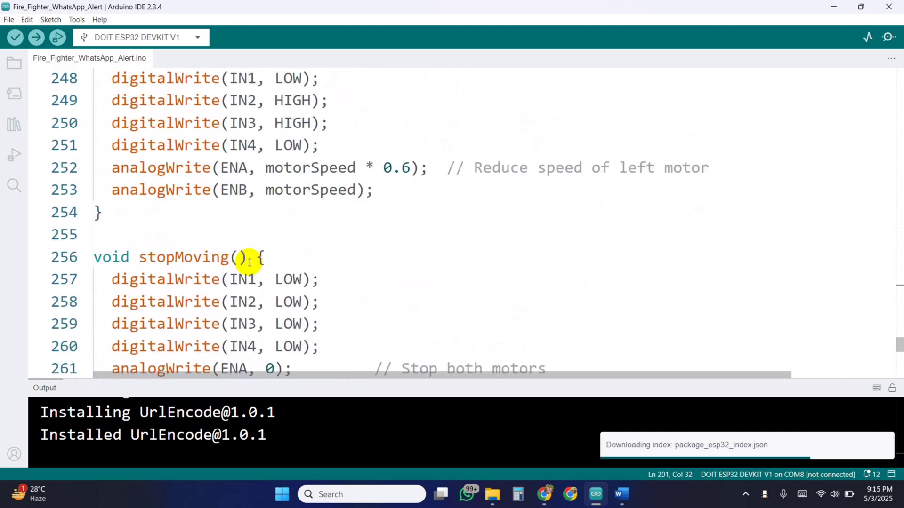
scroll(down, 3)
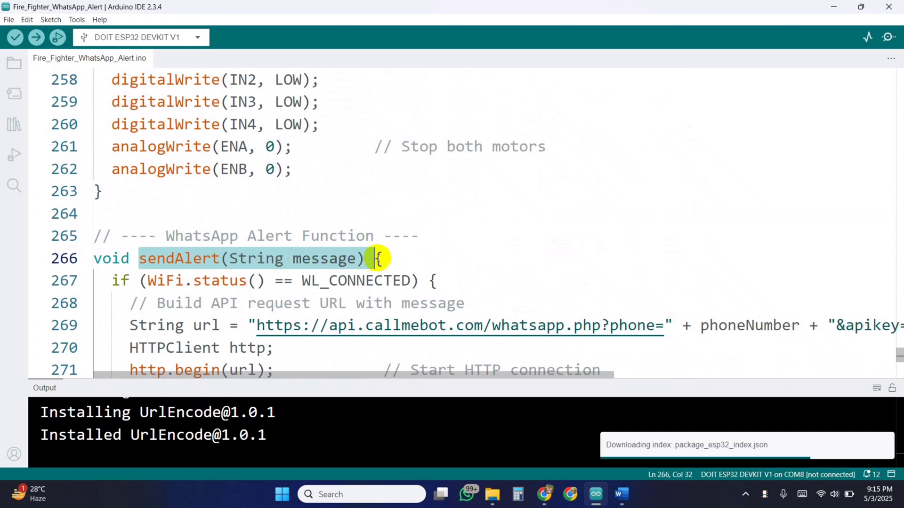
scroll(down, 3)
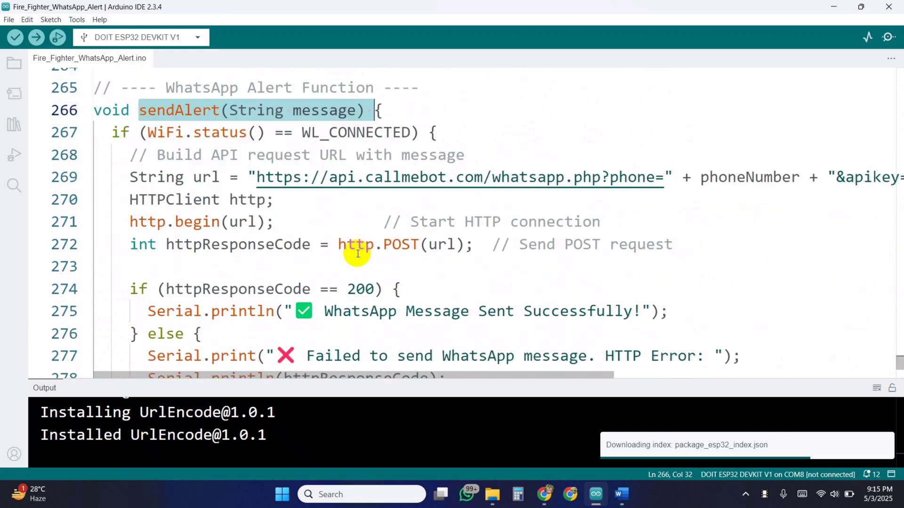
scroll(down, 3)
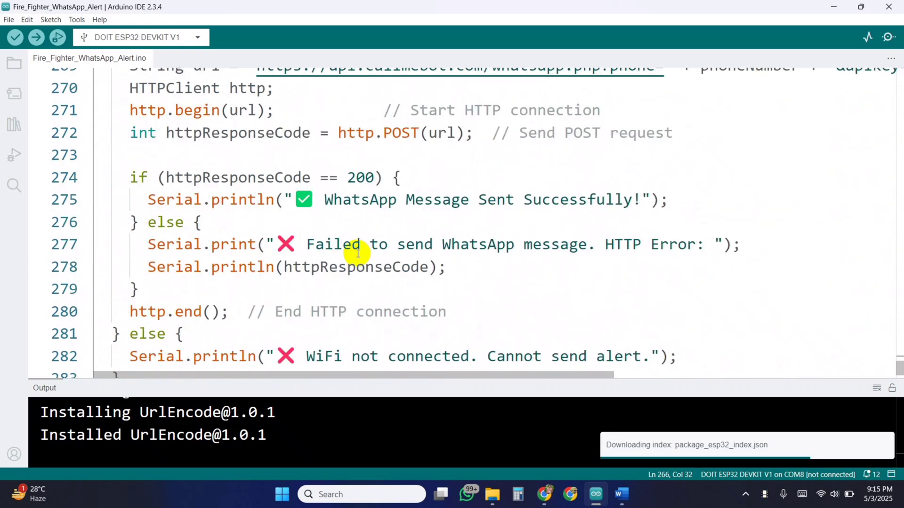
scroll(down, 3)
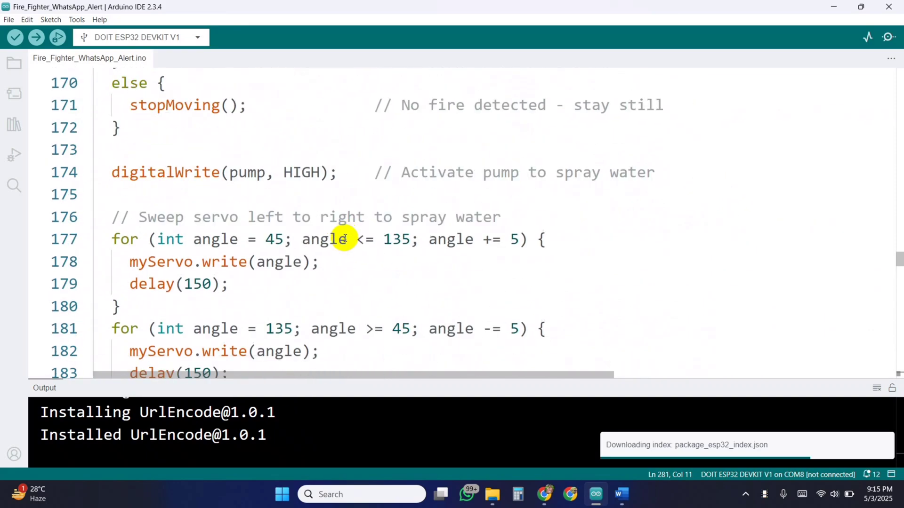
Target the ESP32 Dev Module board, upload the sketch and start the Serial Monitor.
click(76, 19)
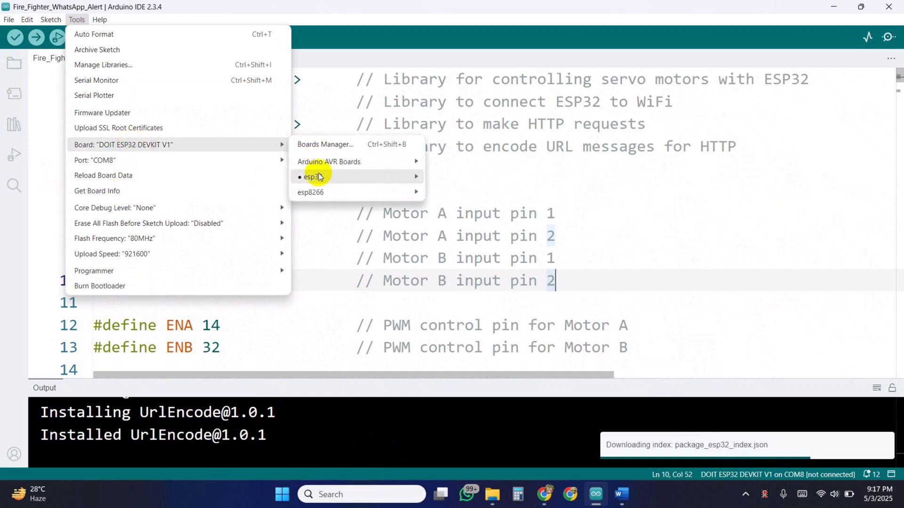
mouse_move(312, 176)
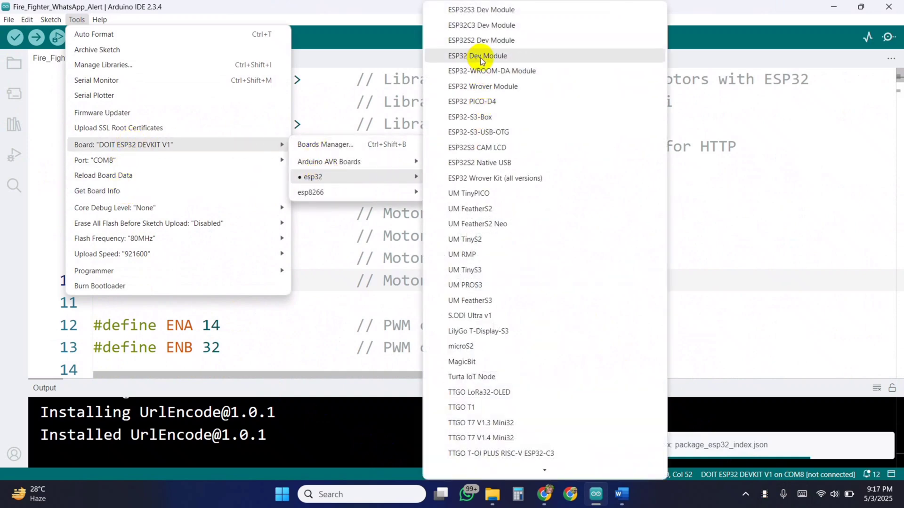
click(476, 56)
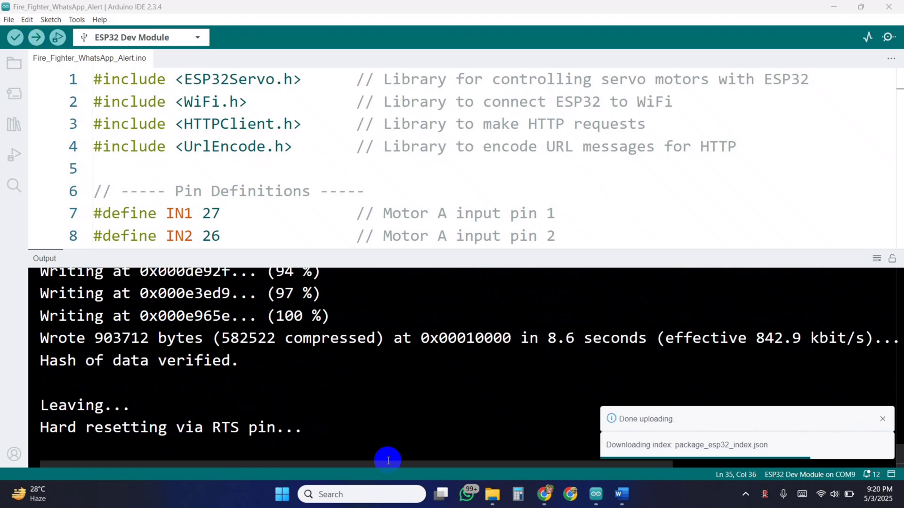
click(868, 36)
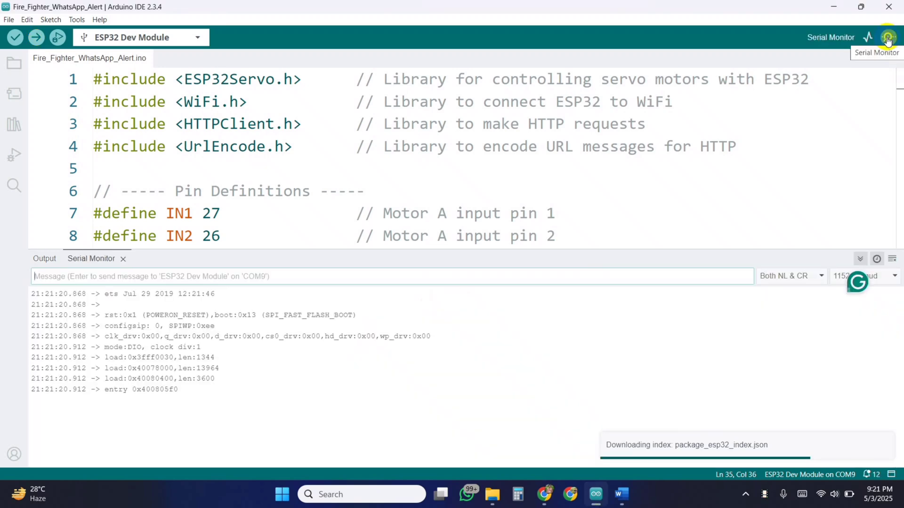